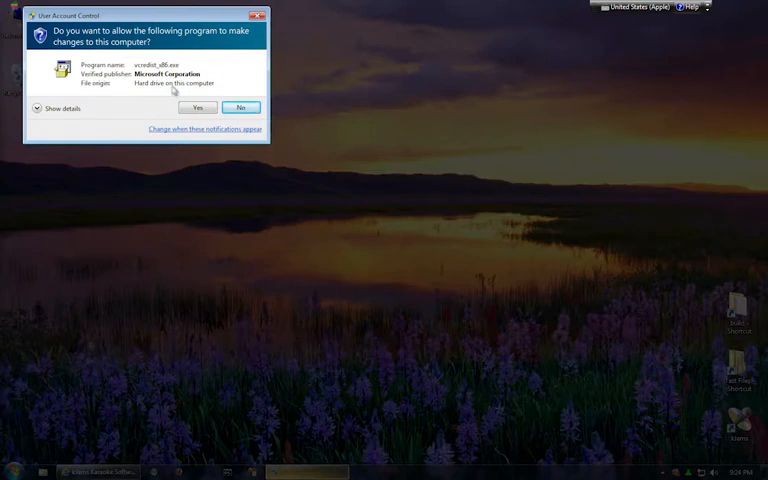
Approve the vcredist and installer prompts and complete the kJams 2 2.0d56 setup wizard.
{"action": "left_click", "coordinate": [197, 107]}
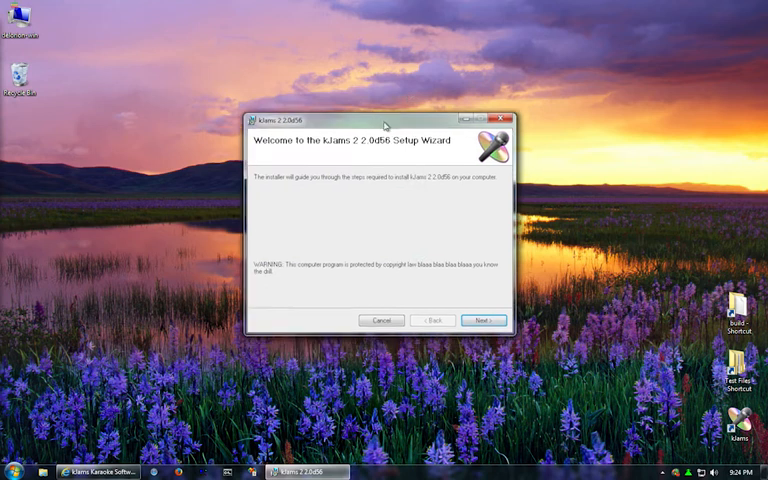
{"action": "mouse_move", "coordinate": [408, 151]}
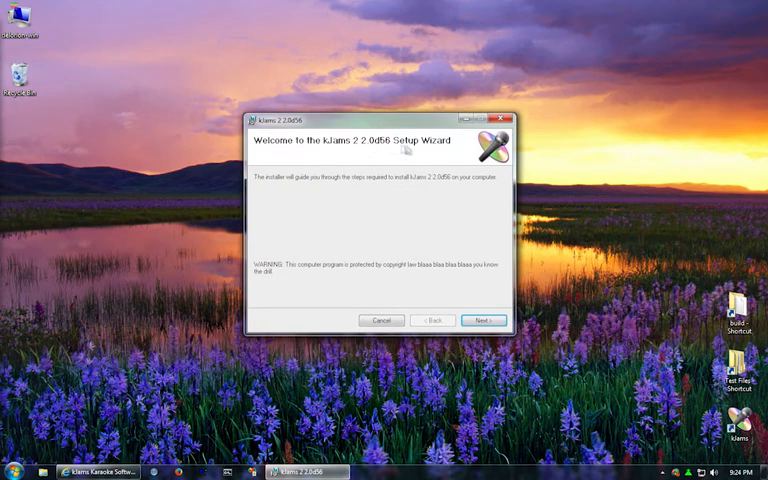
{"action": "left_click", "coordinate": [483, 320]}
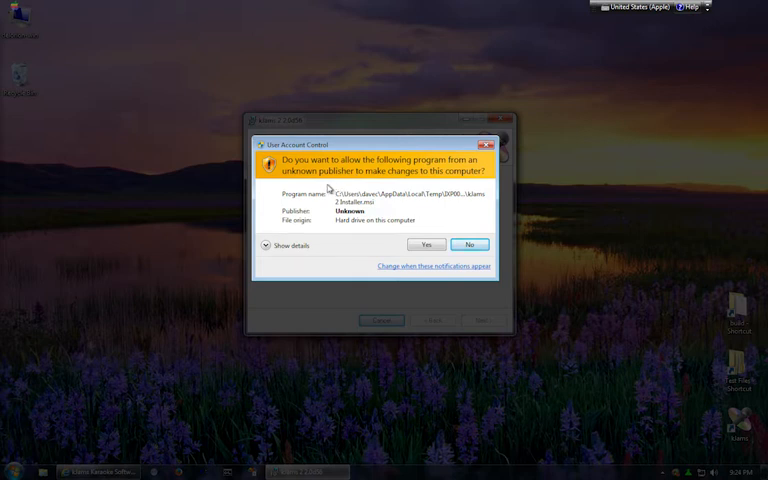
{"action": "left_click", "coordinate": [426, 244]}
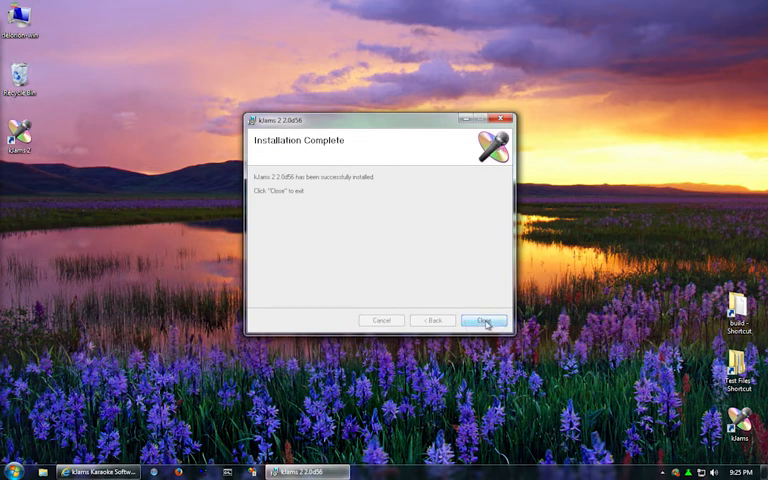
{"action": "left_click", "coordinate": [484, 320]}
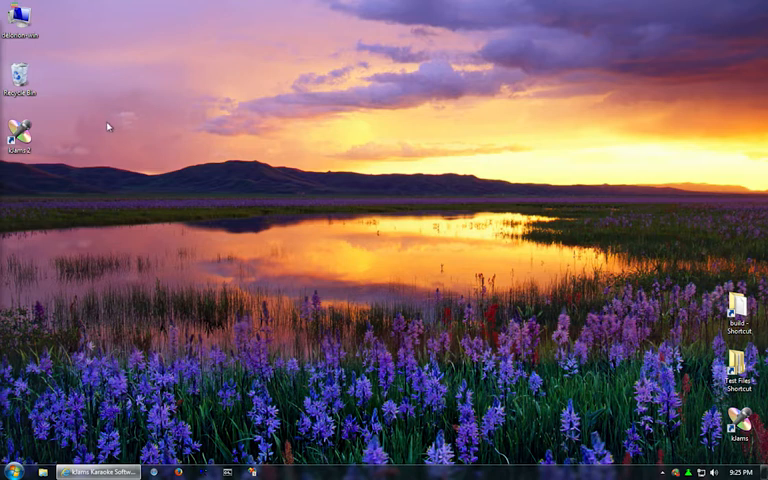
{"action": "mouse_move", "coordinate": [44, 147]}
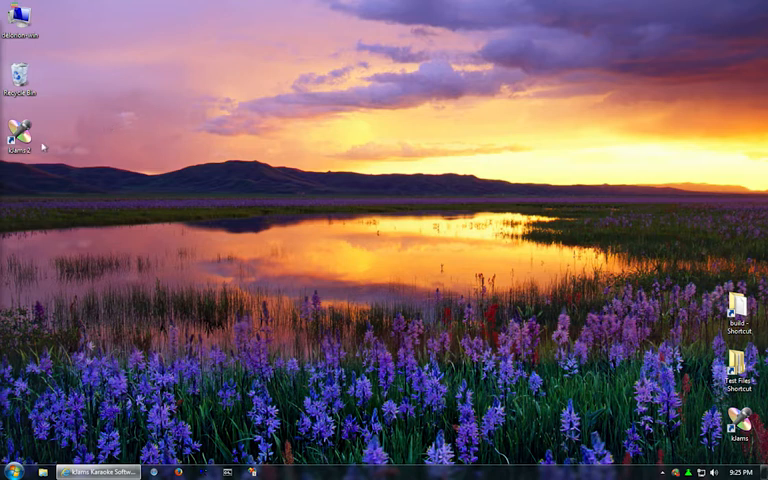
Launch kJams 2 from its desktop icon and dismiss the 'QuickTime not installed' error.
{"action": "left_click", "coordinate": [20, 140]}
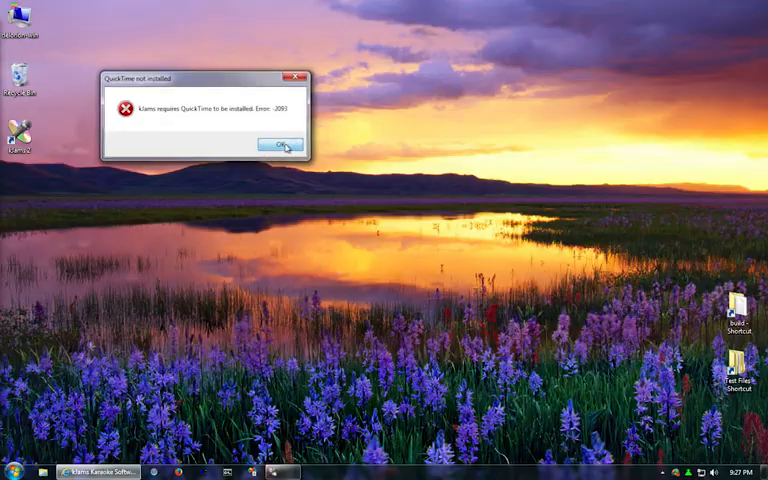
{"action": "left_click", "coordinate": [283, 146]}
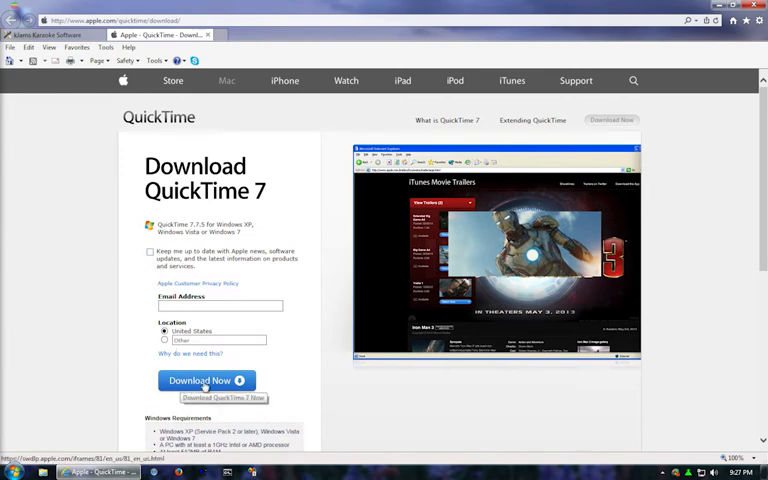
Download the QuickTime 7 installer from Apple's page and run it.
{"action": "left_click", "coordinate": [205, 380]}
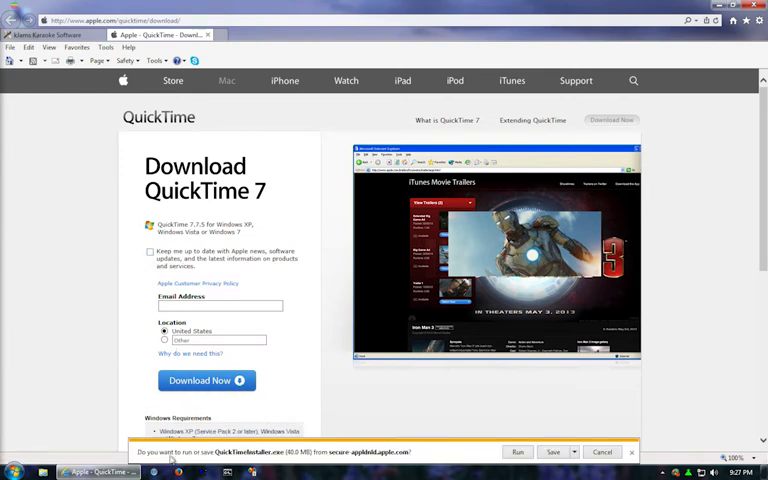
{"action": "left_click", "coordinate": [206, 380]}
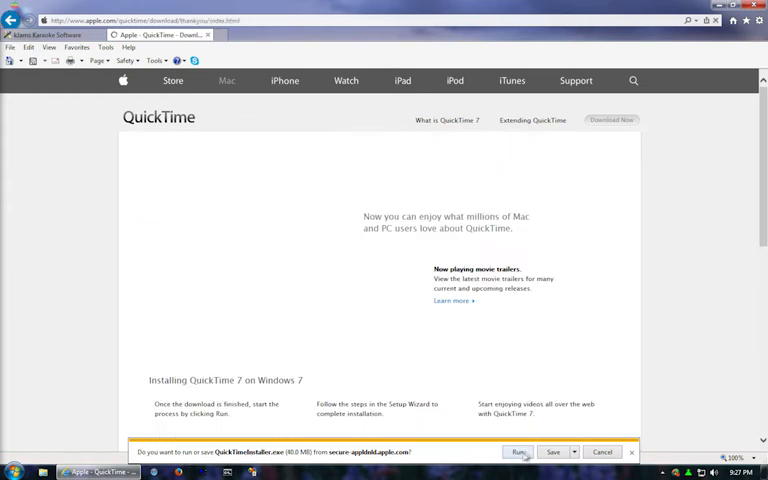
{"action": "left_click", "coordinate": [518, 451]}
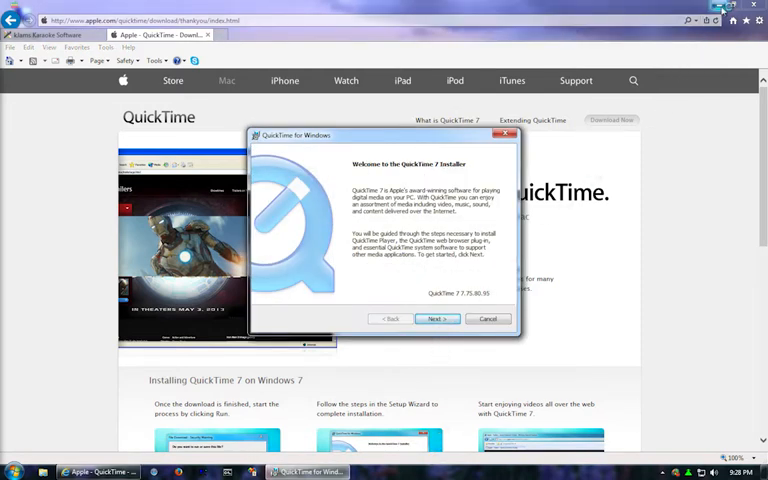
Install QuickTime 7 with Typical setup, accepting the license and declining shortcuts and the Pro offer.
{"action": "left_click", "coordinate": [507, 132]}
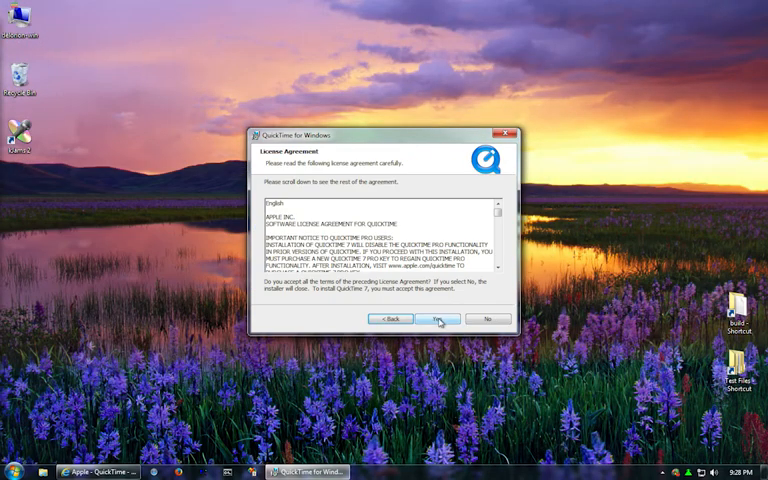
{"action": "left_click", "coordinate": [438, 318]}
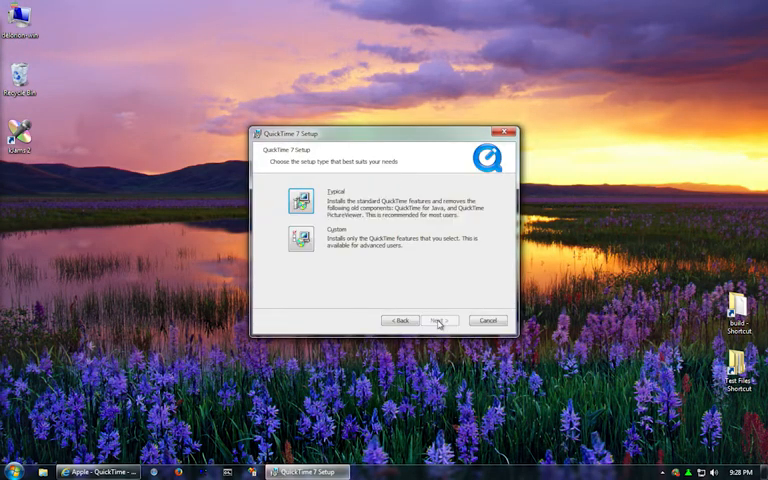
{"action": "left_click", "coordinate": [438, 320]}
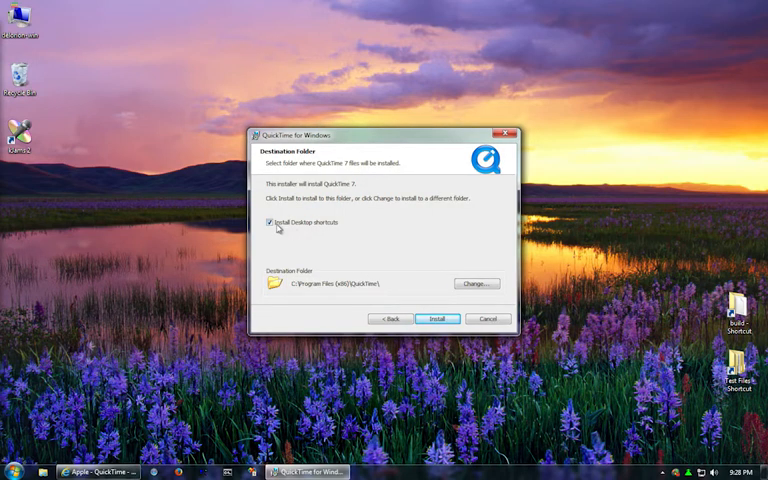
{"action": "left_click", "coordinate": [438, 318]}
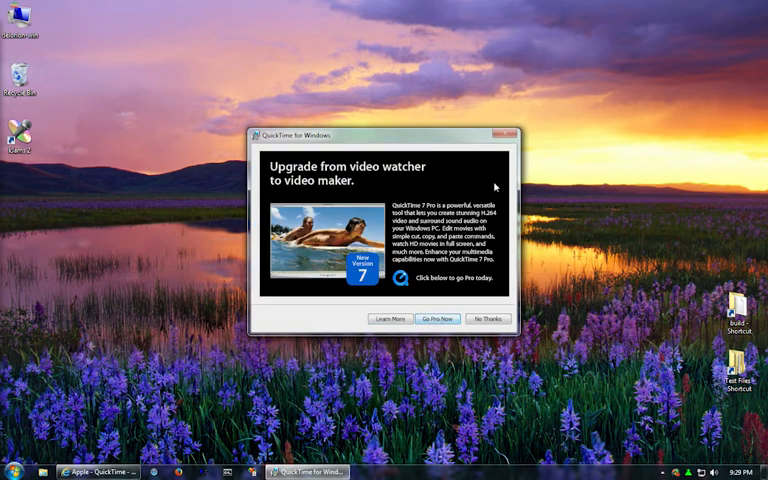
{"action": "left_click", "coordinate": [488, 318]}
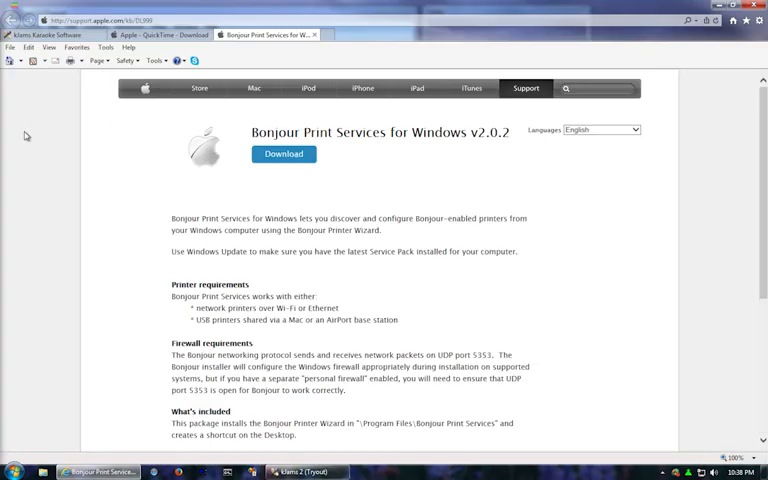
{"action": "mouse_move", "coordinate": [78, 163]}
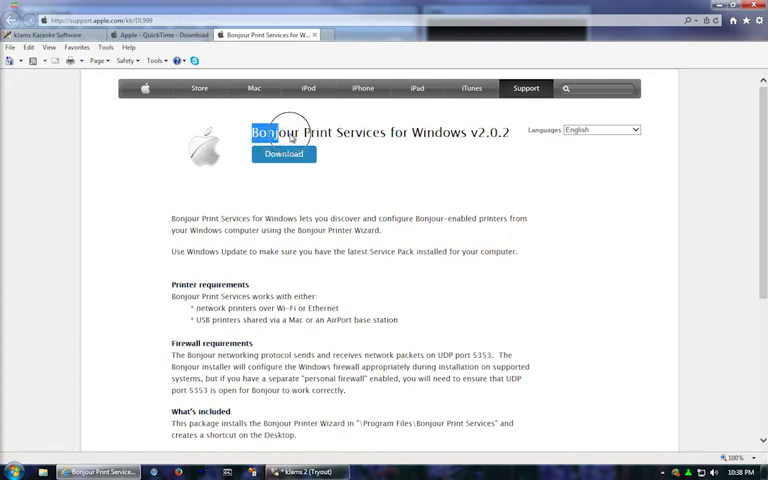
Download the Bonjour Print Services for Windows installer from Apple's support page and run it.
{"action": "double_click", "coordinate": [275, 132]}
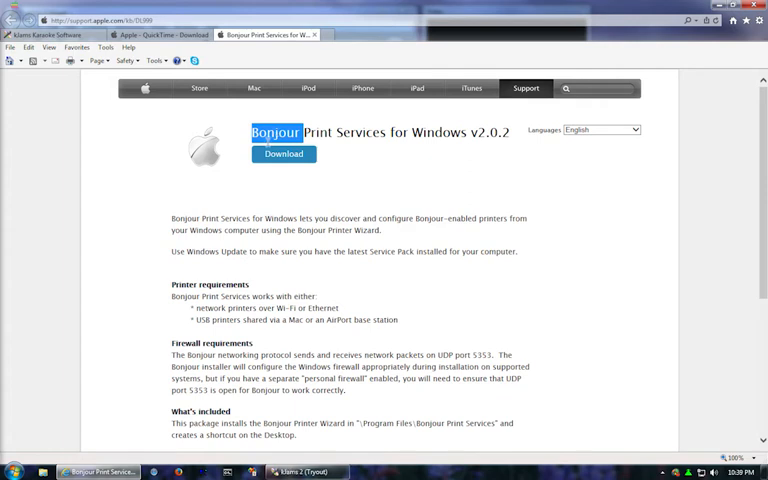
{"action": "left_click", "coordinate": [283, 153]}
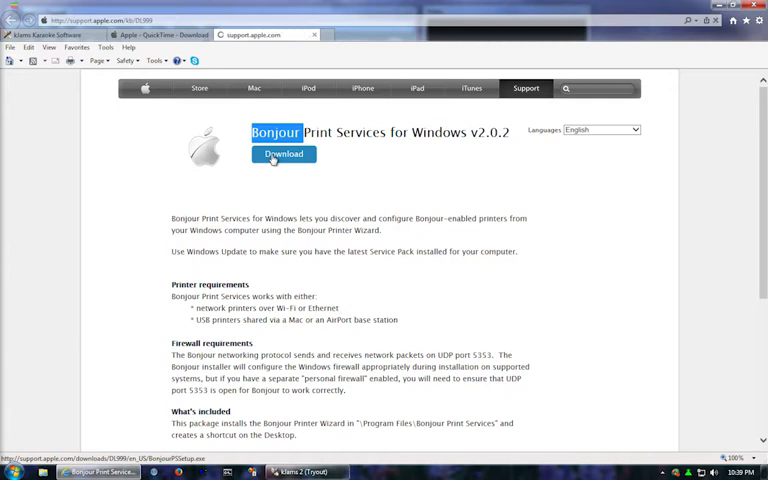
{"action": "left_click", "coordinate": [282, 154]}
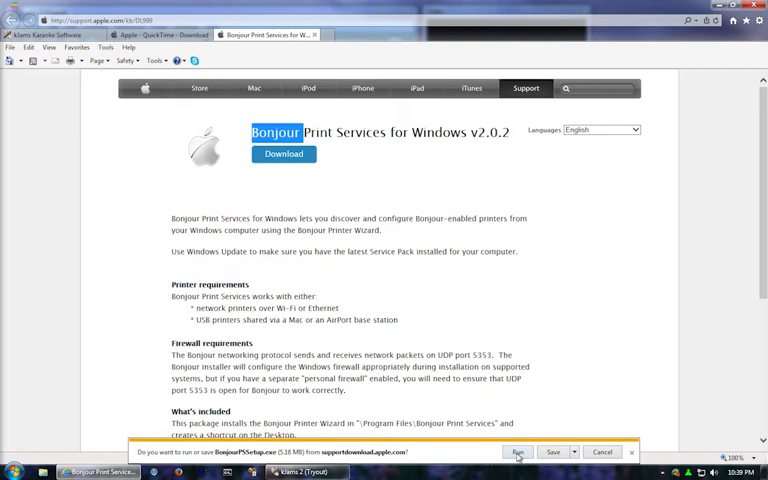
{"action": "left_click", "coordinate": [517, 452]}
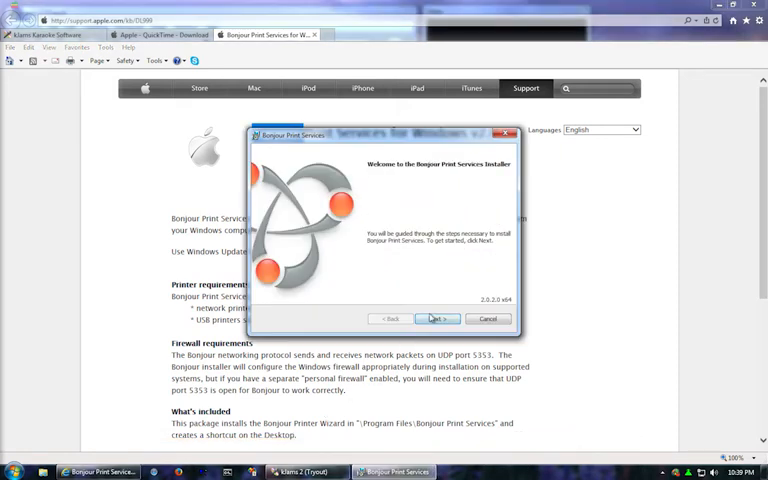
Accept the Bonjour license, install with default options, and approve both User Account Control prompts.
{"action": "left_click", "coordinate": [436, 318]}
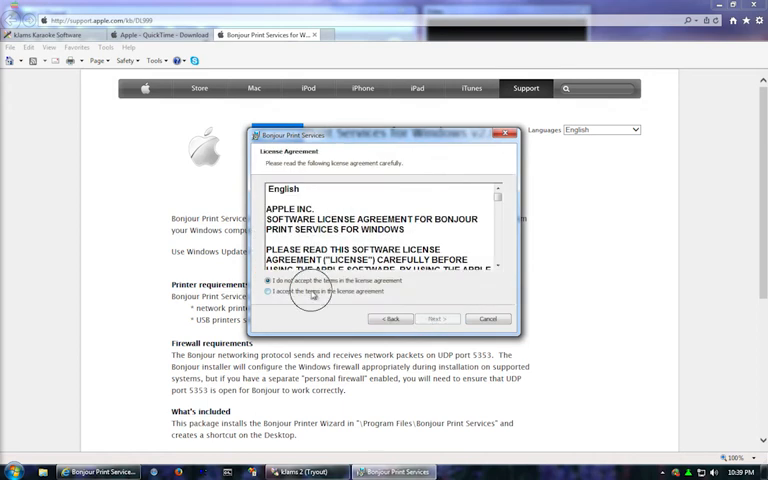
{"action": "left_click", "coordinate": [434, 318]}
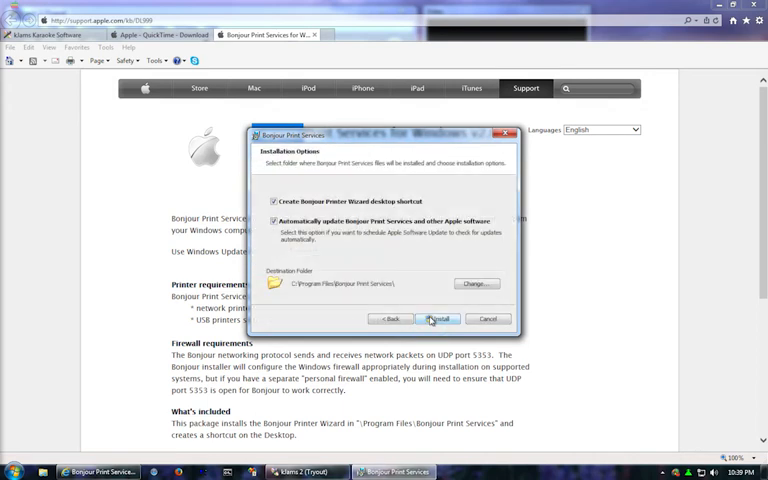
{"action": "left_click", "coordinate": [439, 319]}
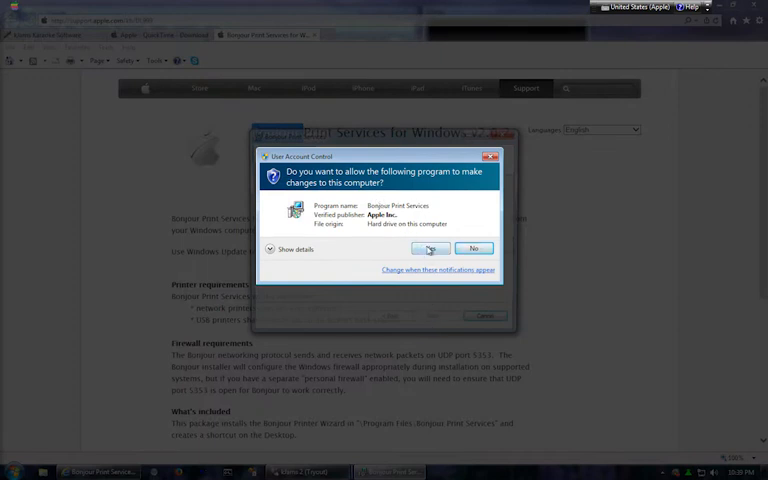
{"action": "left_click", "coordinate": [431, 248]}
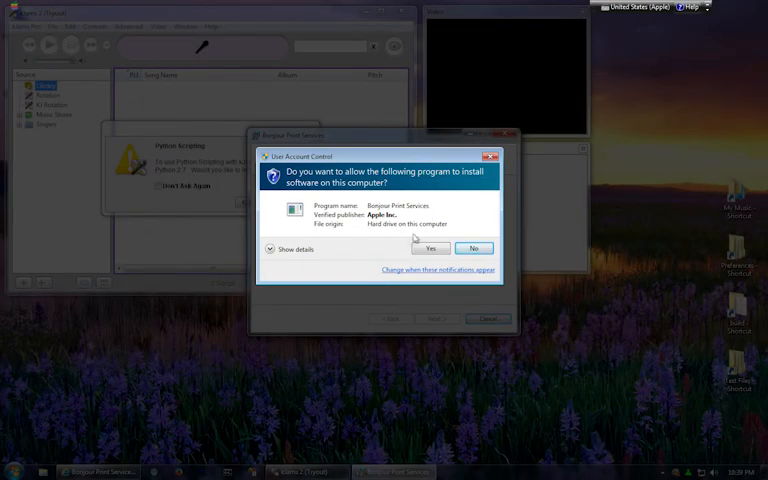
{"action": "left_click", "coordinate": [430, 248]}
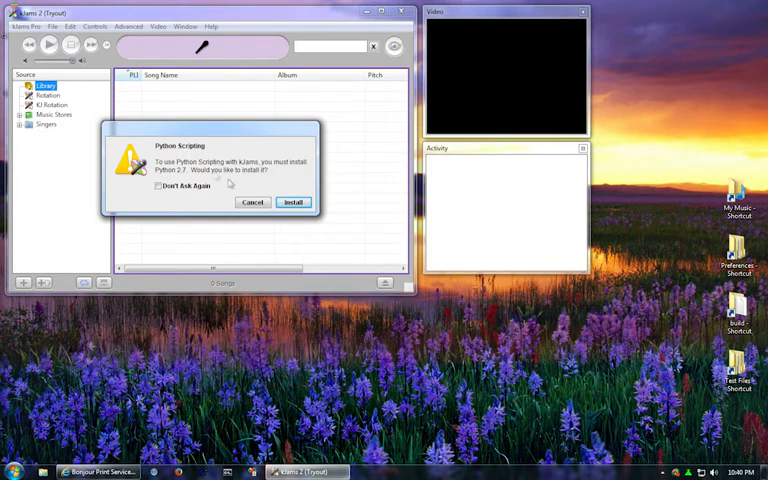
Agree to install Python scripting and acknowledge the Bonjour and e-mail address warnings.
{"action": "left_click", "coordinate": [292, 201]}
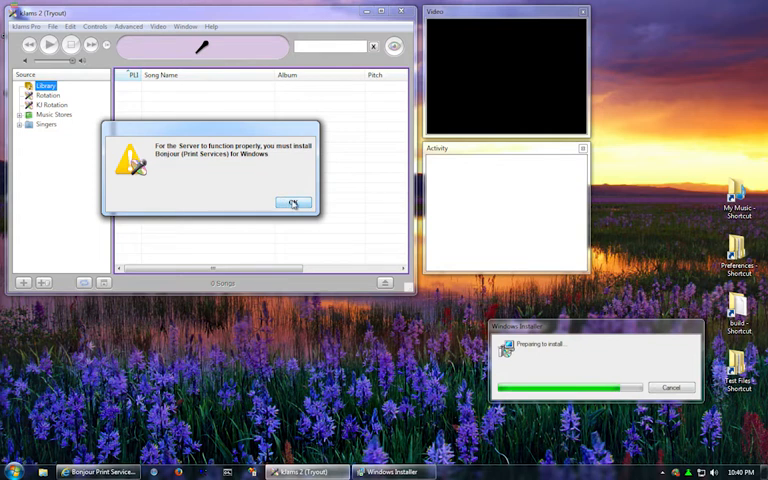
{"action": "left_click", "coordinate": [293, 203]}
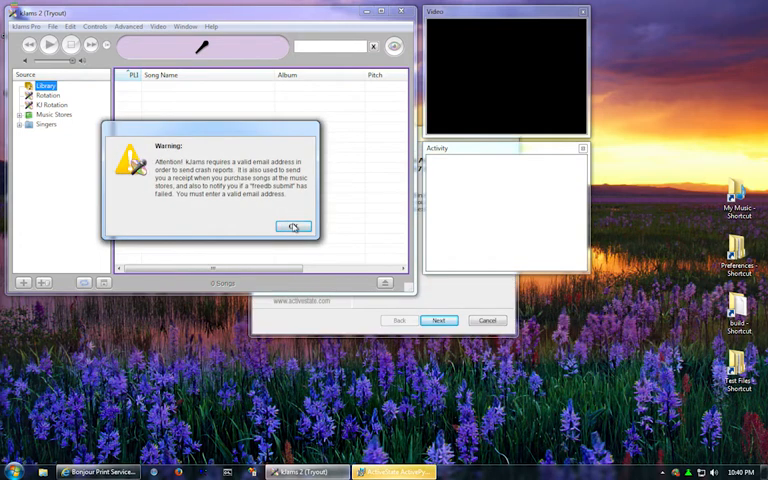
{"action": "left_click", "coordinate": [293, 227]}
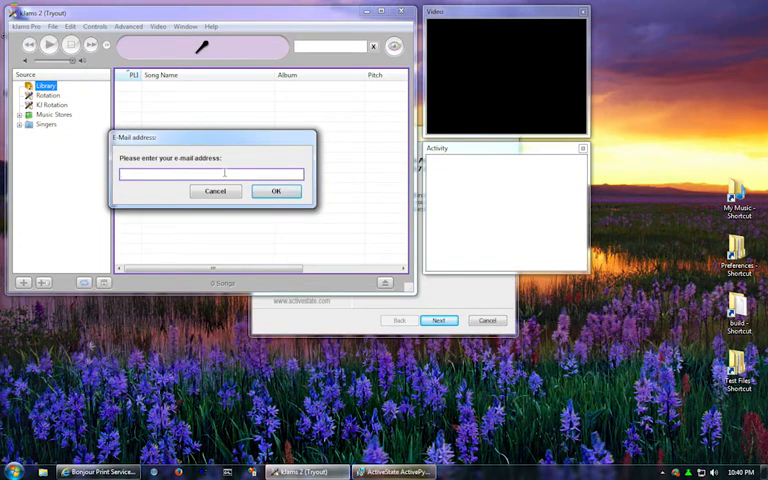
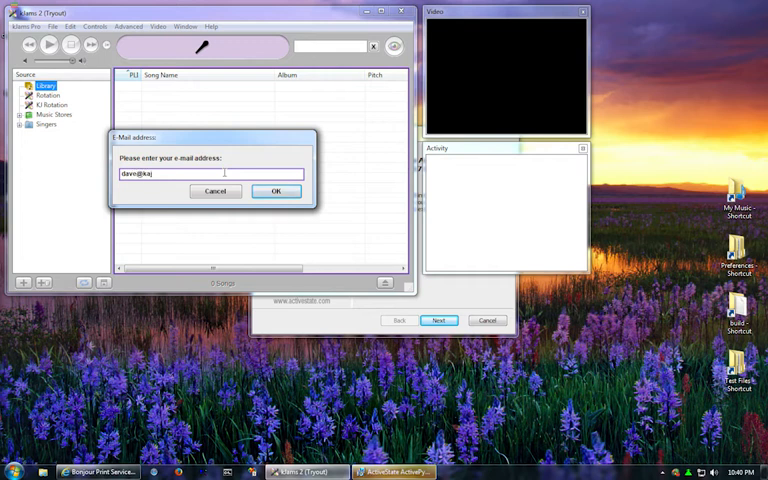
{"action": "left_click", "coordinate": [276, 191]}
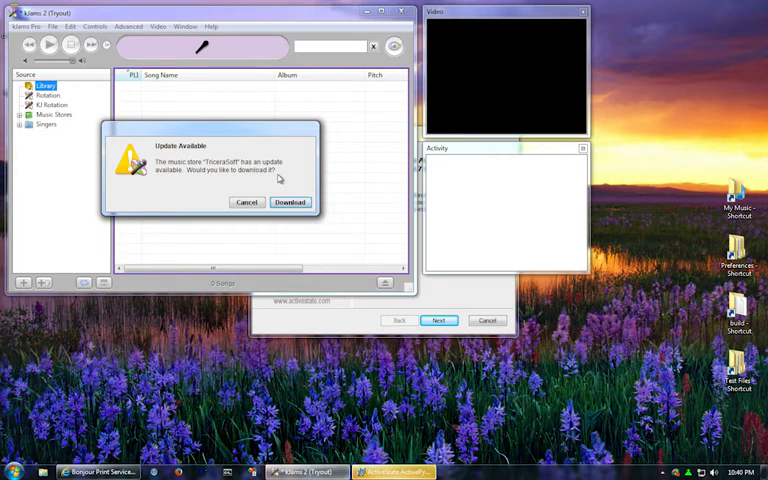
{"action": "left_click", "coordinate": [289, 202]}
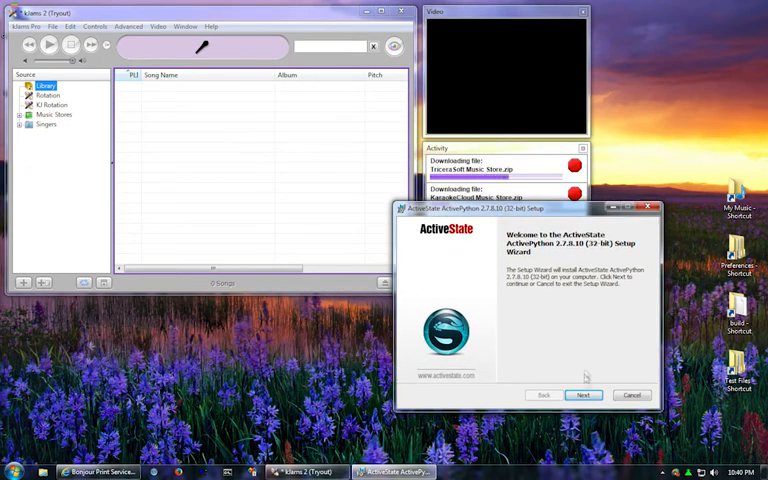
Install ActivePython 2.7.8.10 with default features, accepting the license and approving the UAC prompt.
{"action": "left_click", "coordinate": [583, 394]}
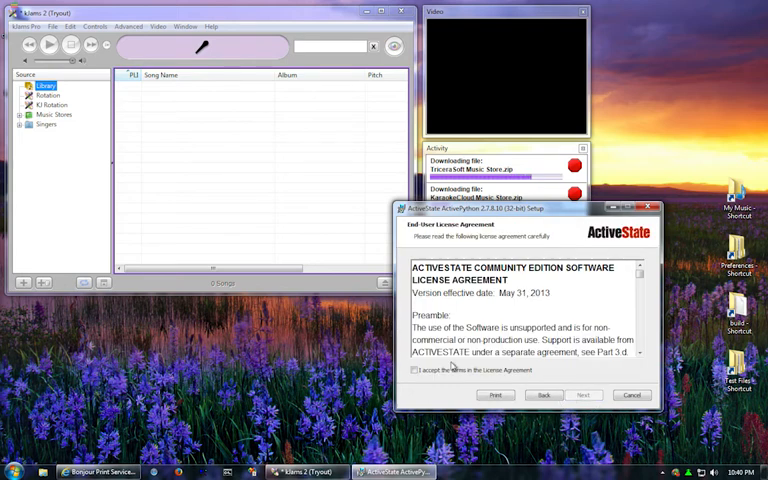
{"action": "left_click", "coordinate": [584, 395]}
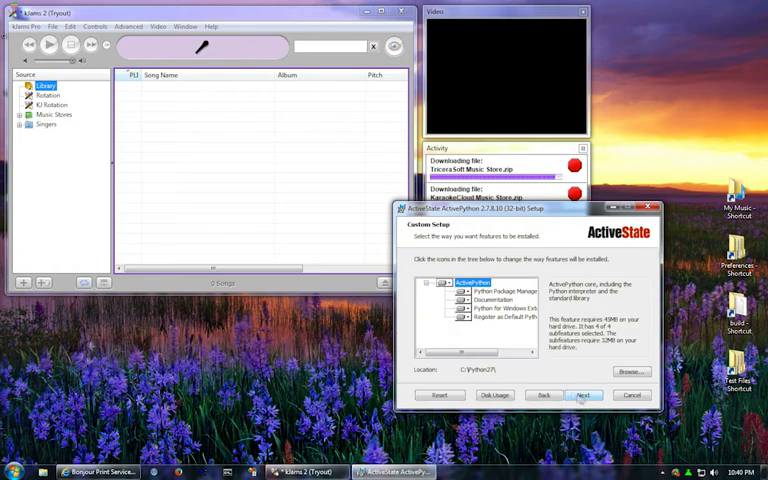
{"action": "left_click", "coordinate": [583, 394]}
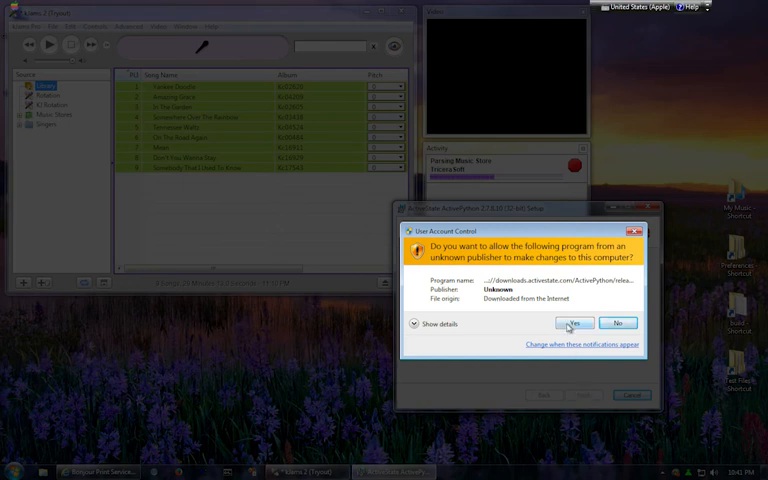
{"action": "left_click", "coordinate": [574, 323]}
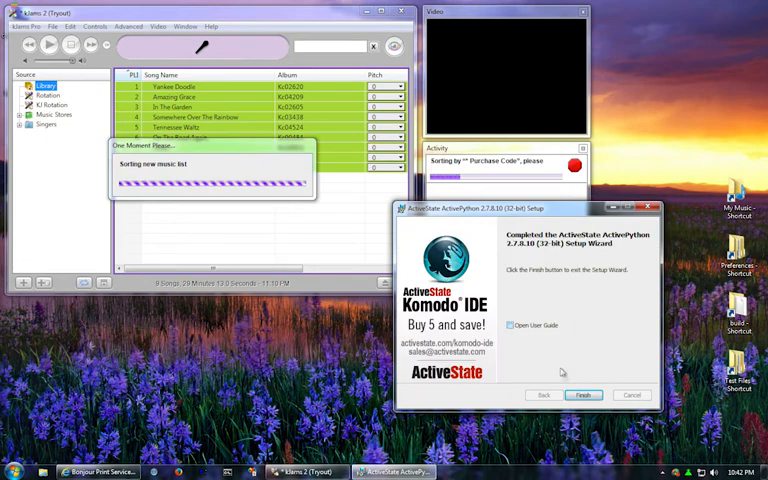
{"action": "left_click", "coordinate": [583, 394]}
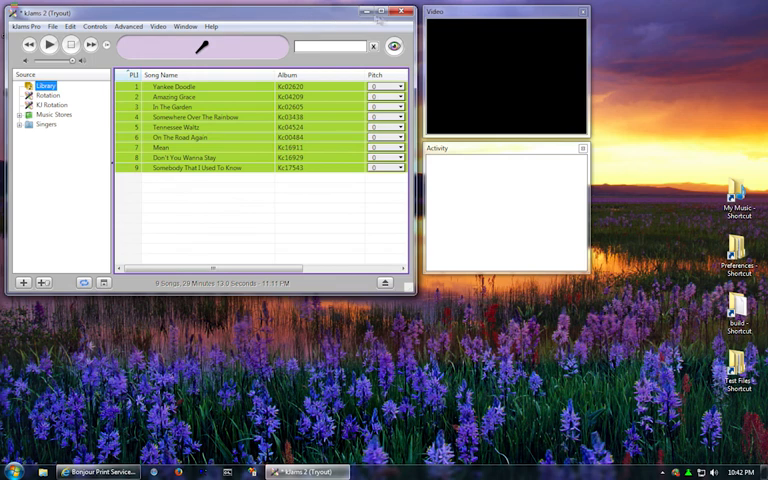
Quit and relaunch kJams, accepting the server resource files update.
{"action": "left_click", "coordinate": [405, 12]}
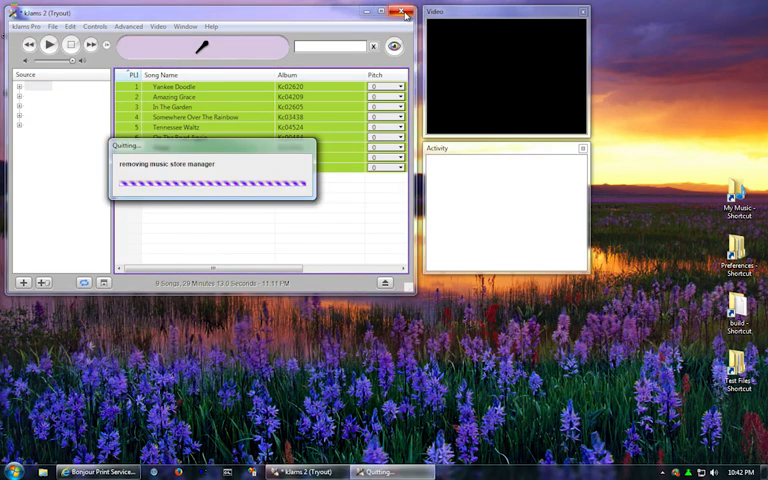
{"action": "left_click", "coordinate": [405, 12]}
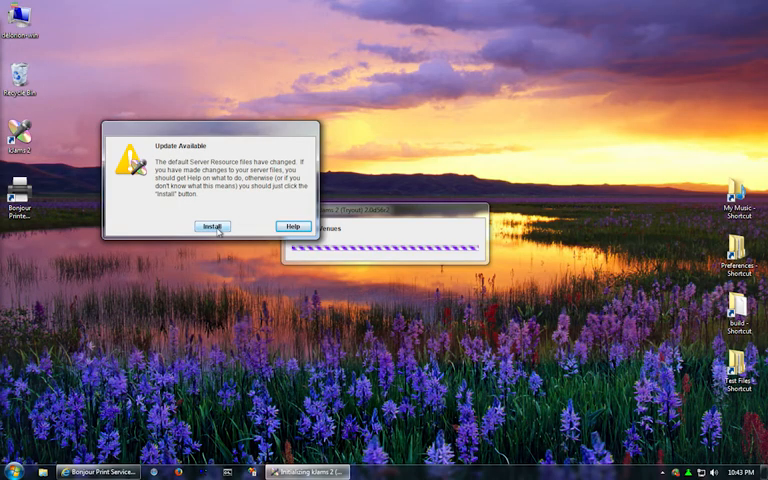
{"action": "left_click", "coordinate": [212, 226]}
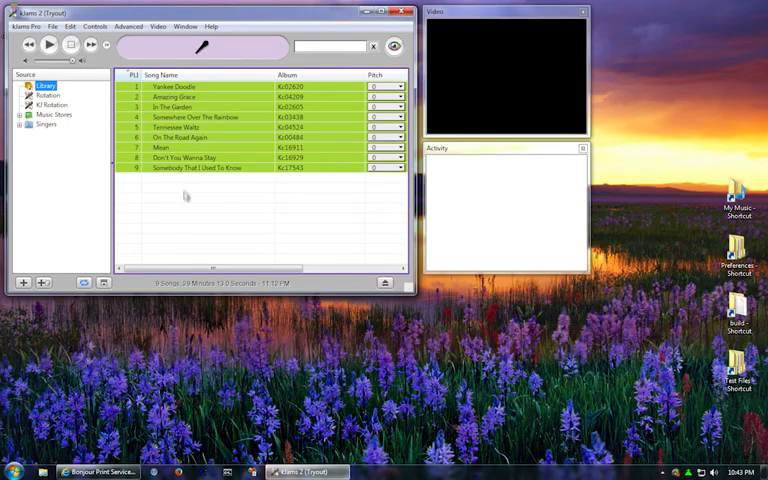
{"action": "mouse_move", "coordinate": [184, 198]}
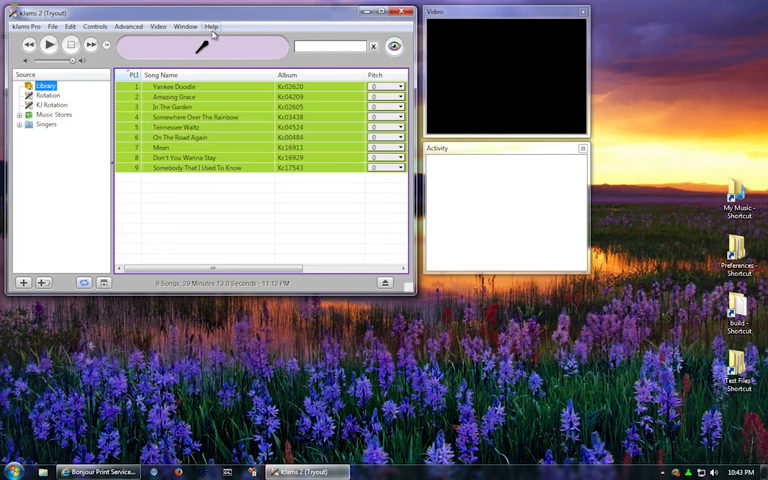
Open the kJams Help menu to show What's New, Check for Update and Reveal Logs.
{"action": "left_click", "coordinate": [211, 26]}
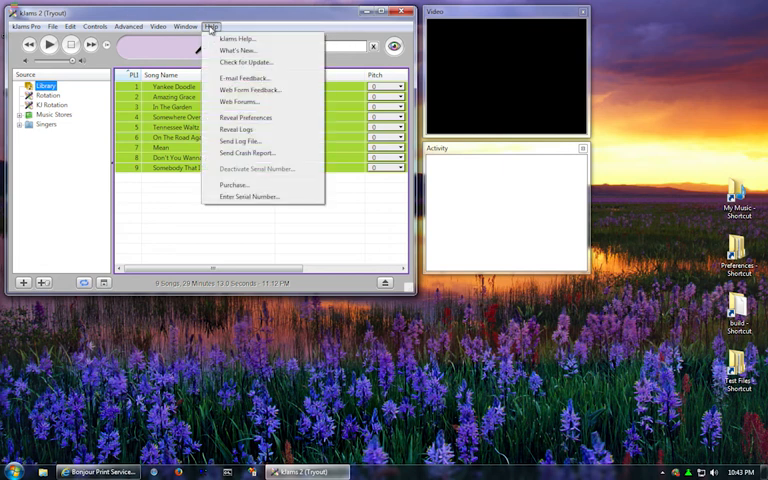